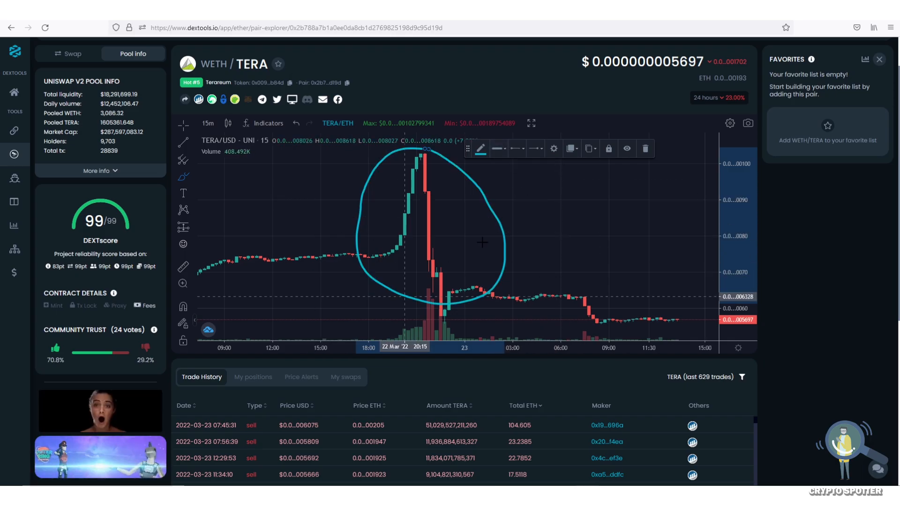
# Scroll the WETH/TERA chart view down past the circled 22 March price spike
pyautogui.scroll(-3)
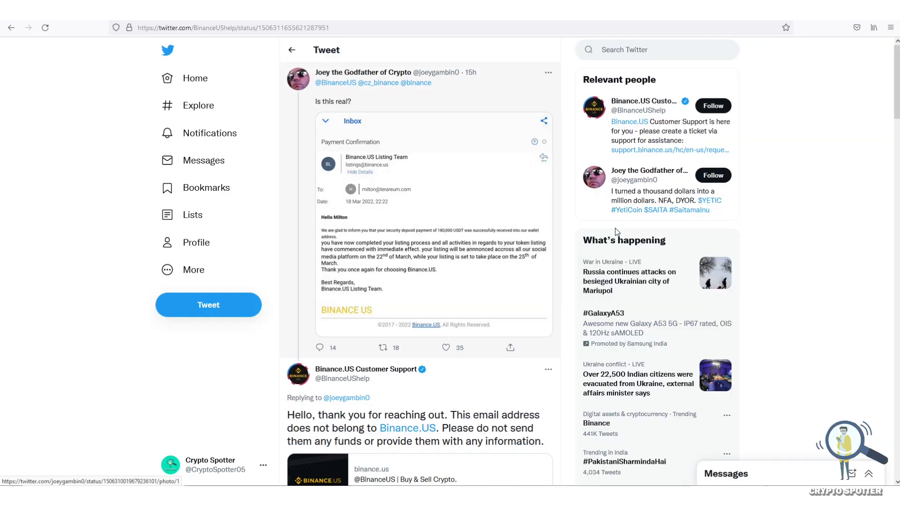
# Scroll through the replies citing Binance.US's listings email address under the warning tweet
pyautogui.scroll(-3)
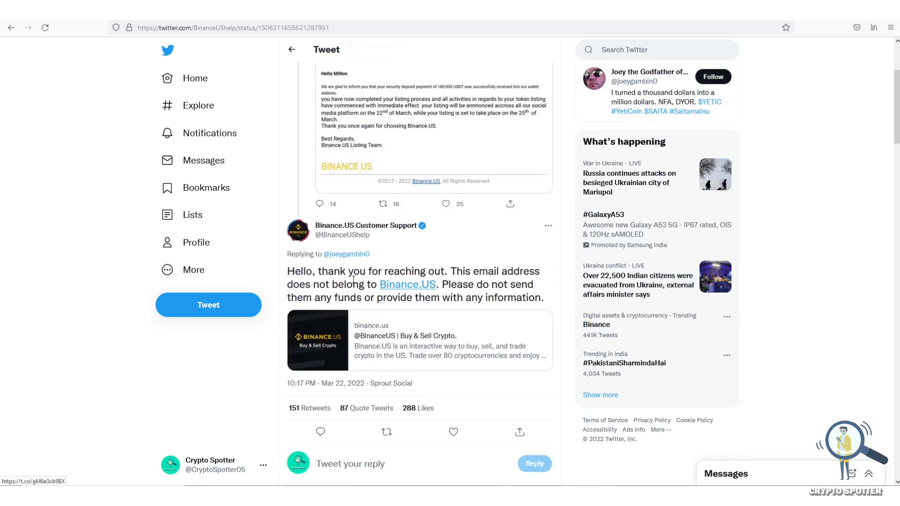
pyautogui.moveTo(389, 294)
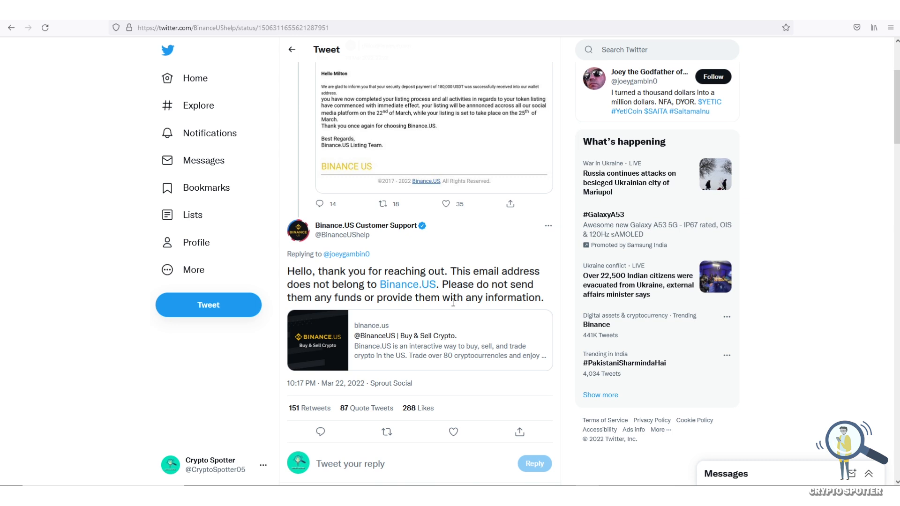
pyautogui.scroll(-3)
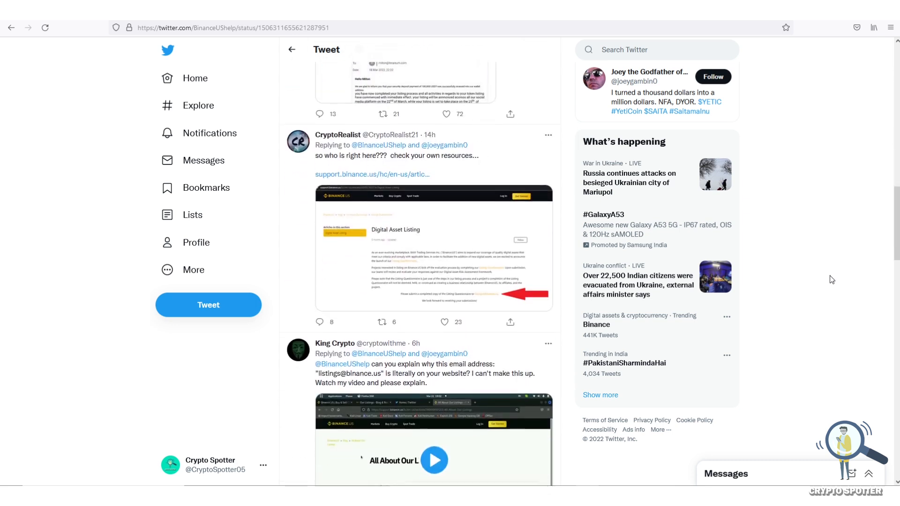
pyautogui.scroll(-3)
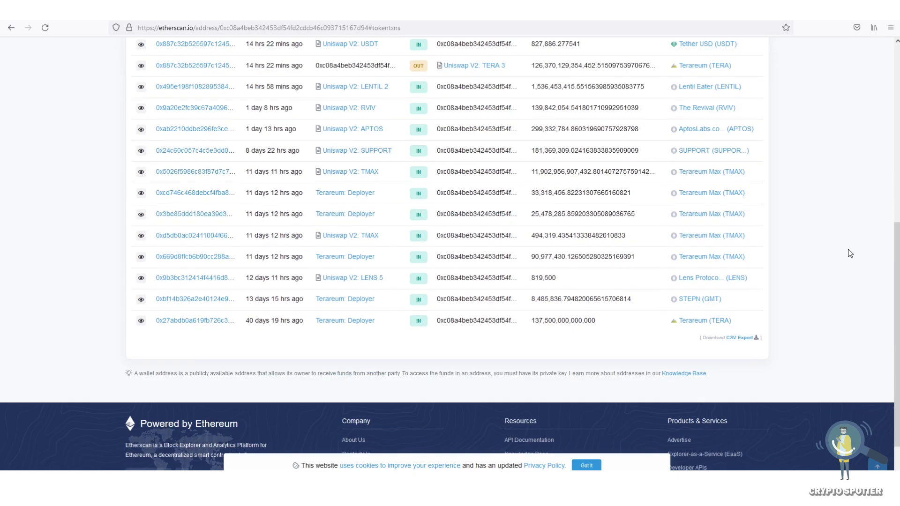
pyautogui.scroll(3)
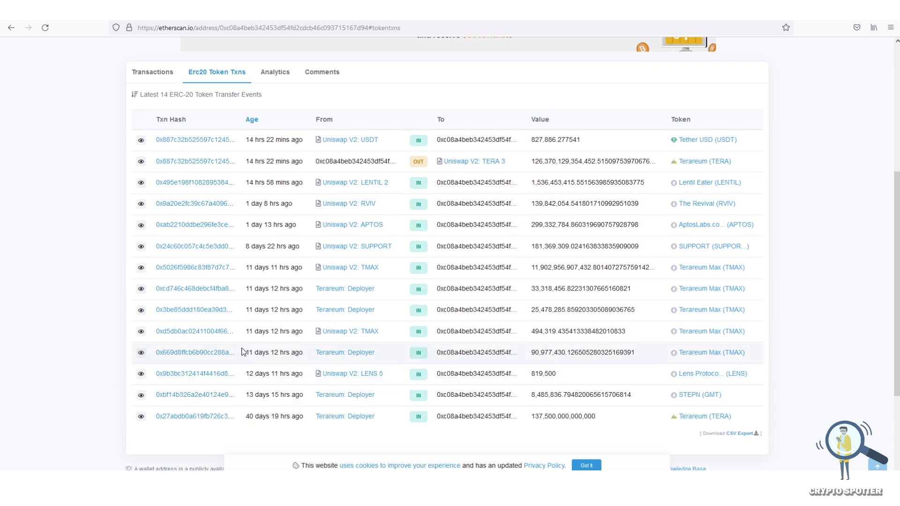
pyautogui.moveTo(245, 352); pyautogui.dragTo(376, 352)
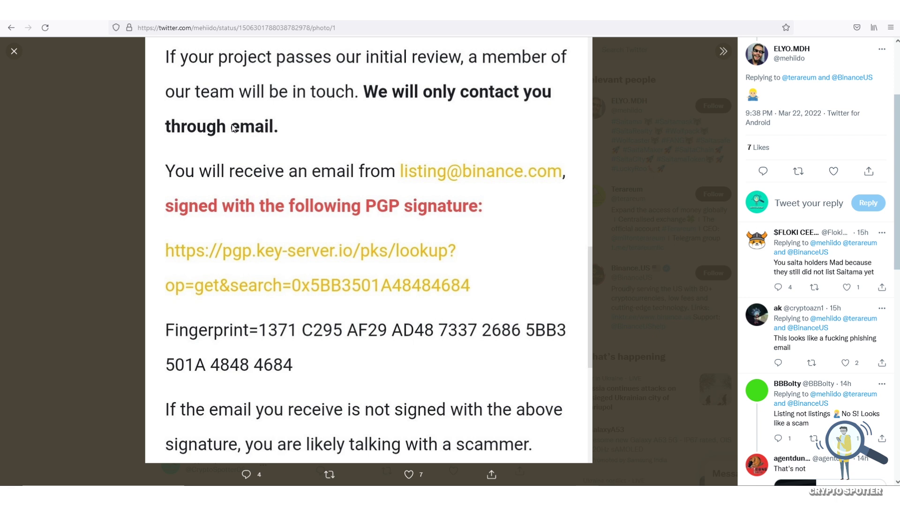
pyautogui.click(723, 52)
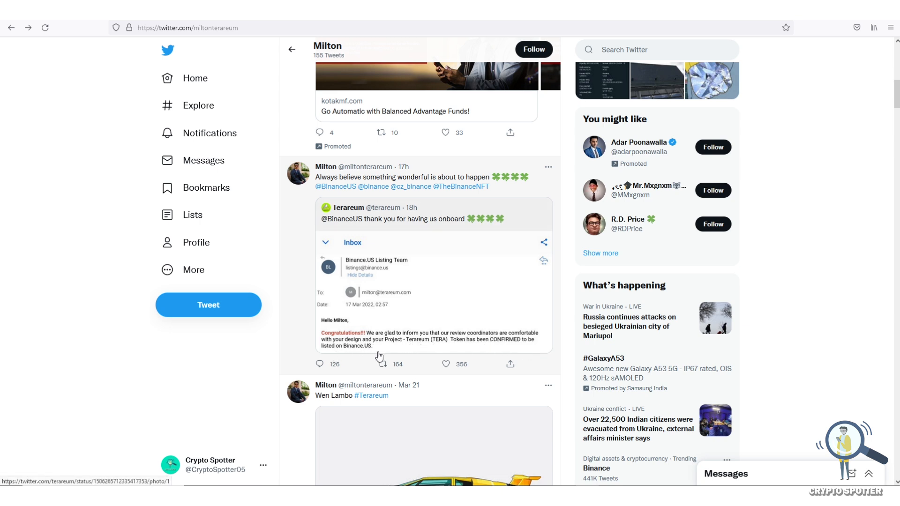
pyautogui.moveTo(539, 238)
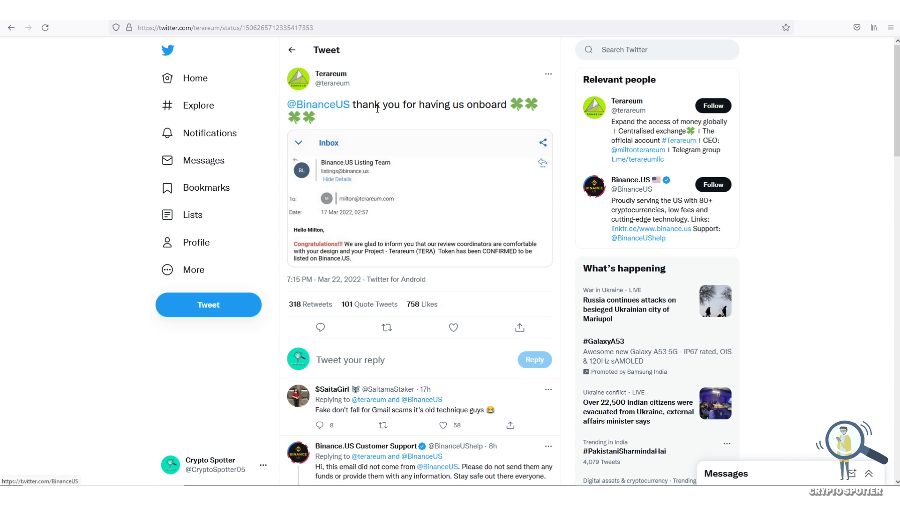
pyautogui.moveTo(498, 175)
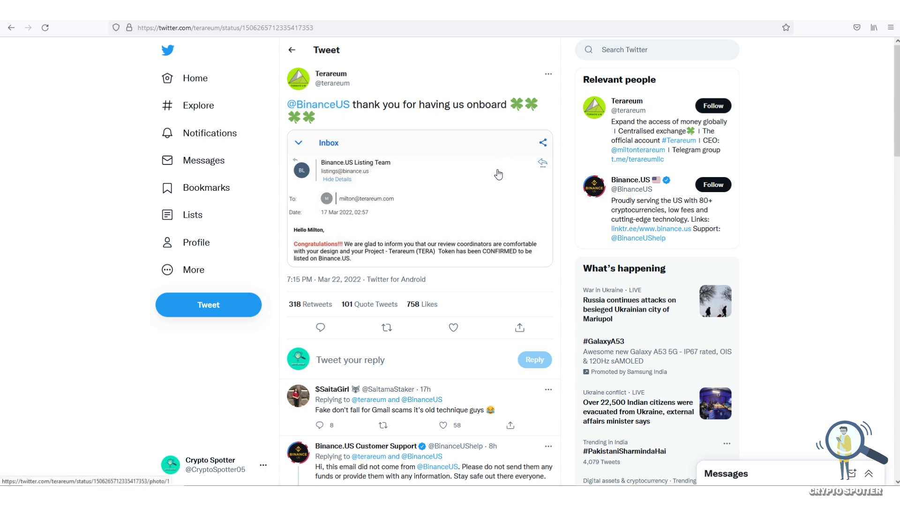
pyautogui.moveTo(469, 175)
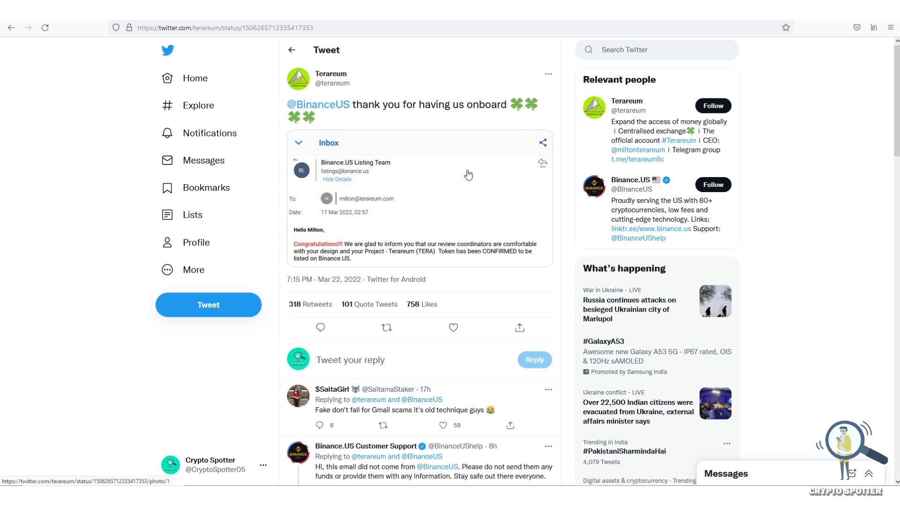
pyautogui.moveTo(451, 196)
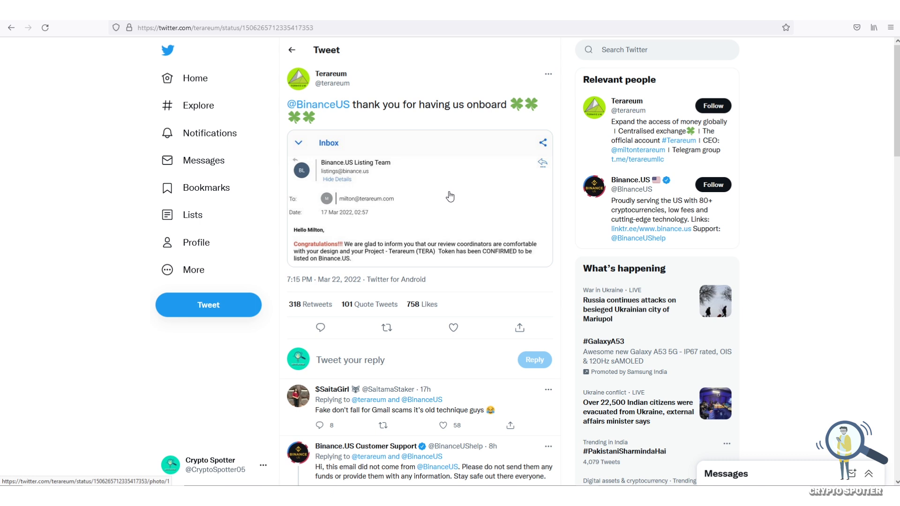
pyautogui.moveTo(484, 178)
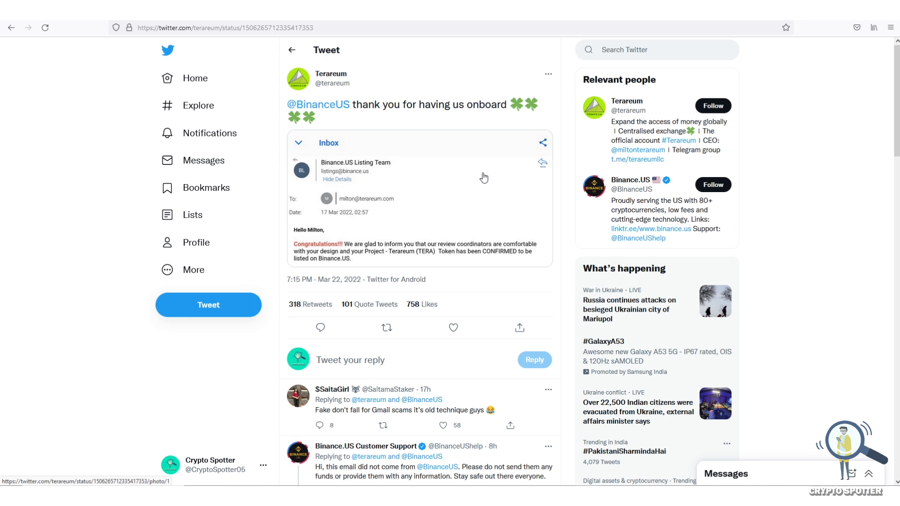
pyautogui.moveTo(391, 223)
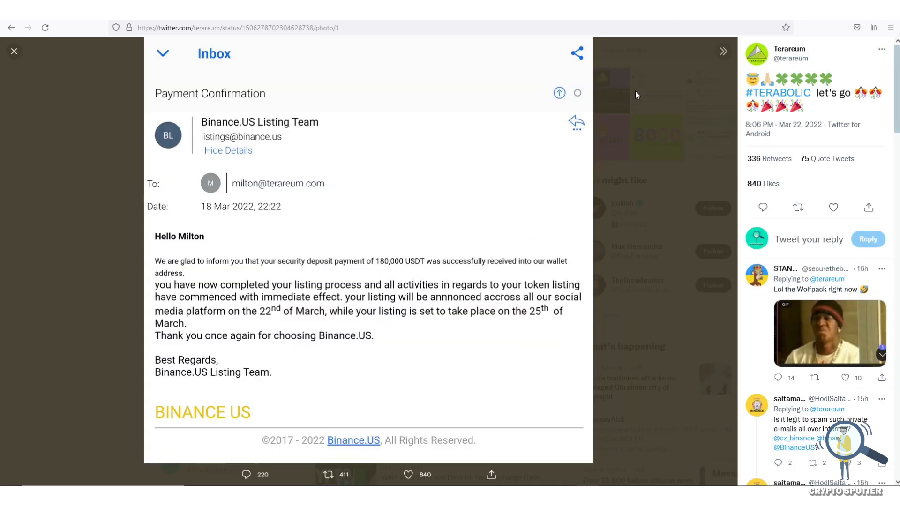
pyautogui.moveTo(620, 108)
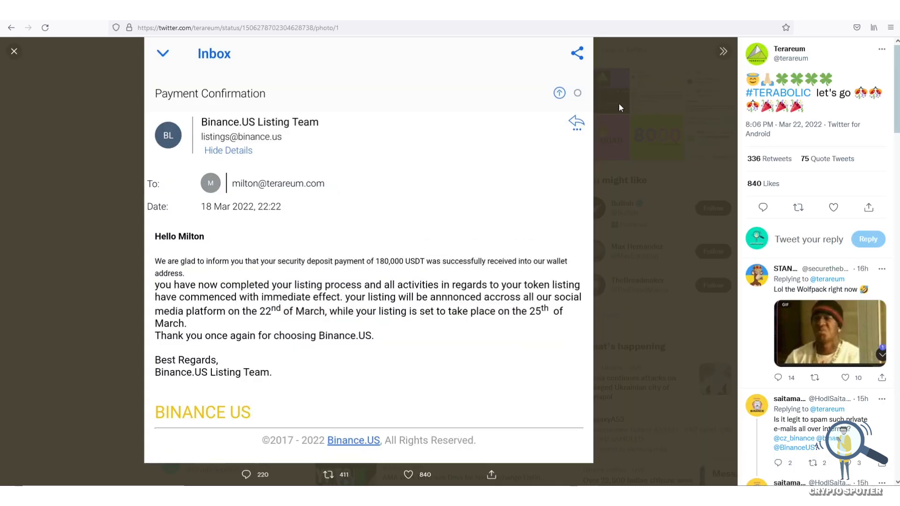